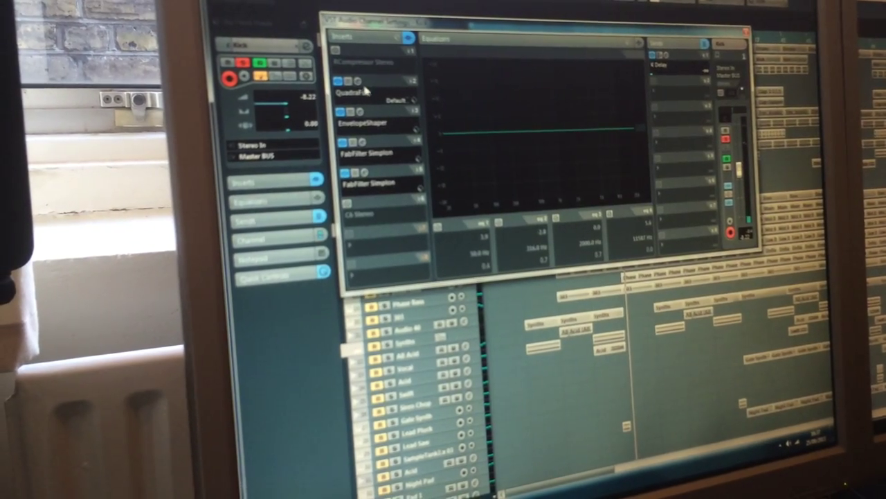
# Open the EnvelopeShaper insert's panel showing its attack, length, release and output settings
pyautogui.click(358, 90)
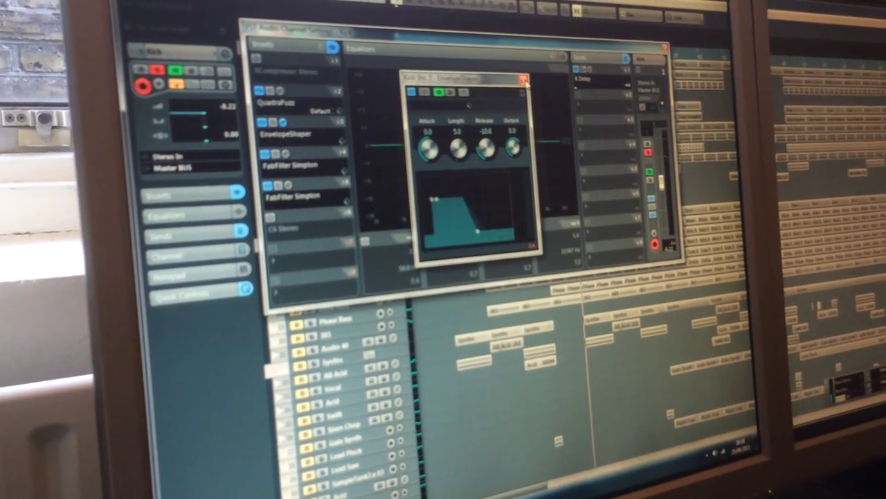
pyautogui.click(524, 79)
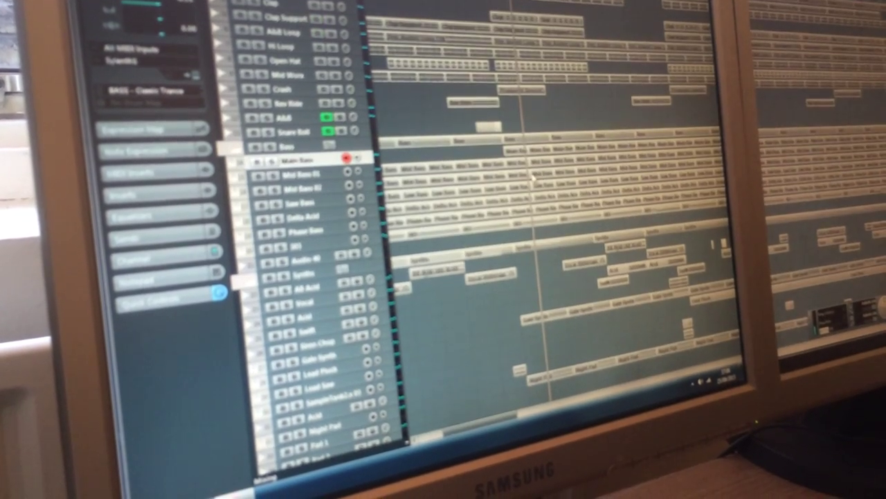
pyautogui.scroll(-3)
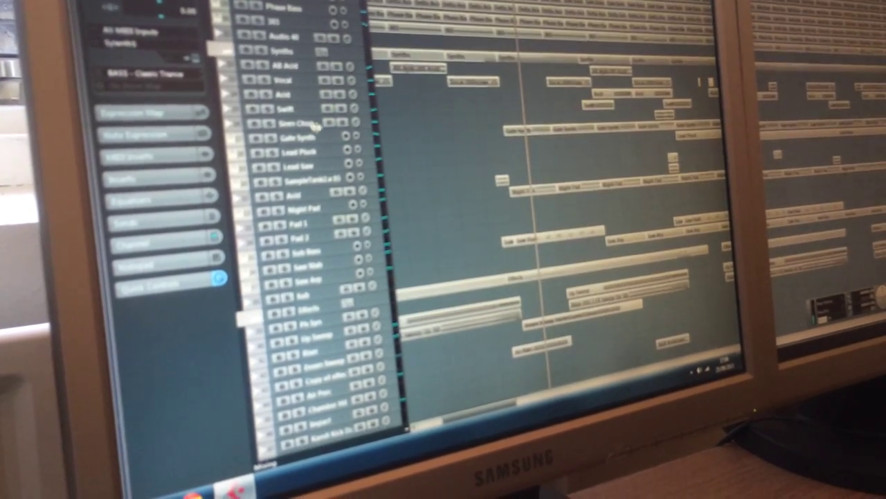